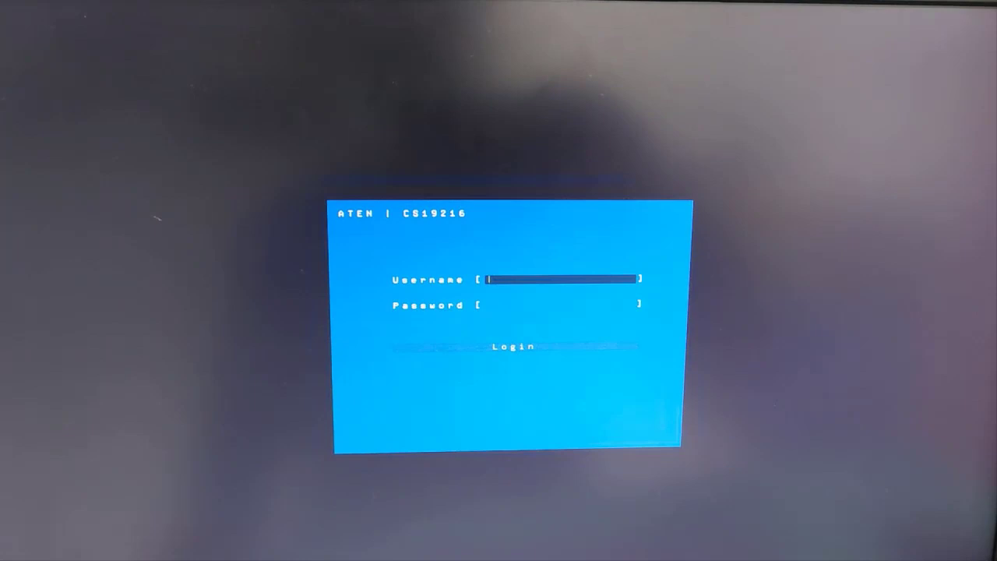
Enter the username 'ADMINIST' and password at the OSD login screen
type("ADMINISTRATOR")
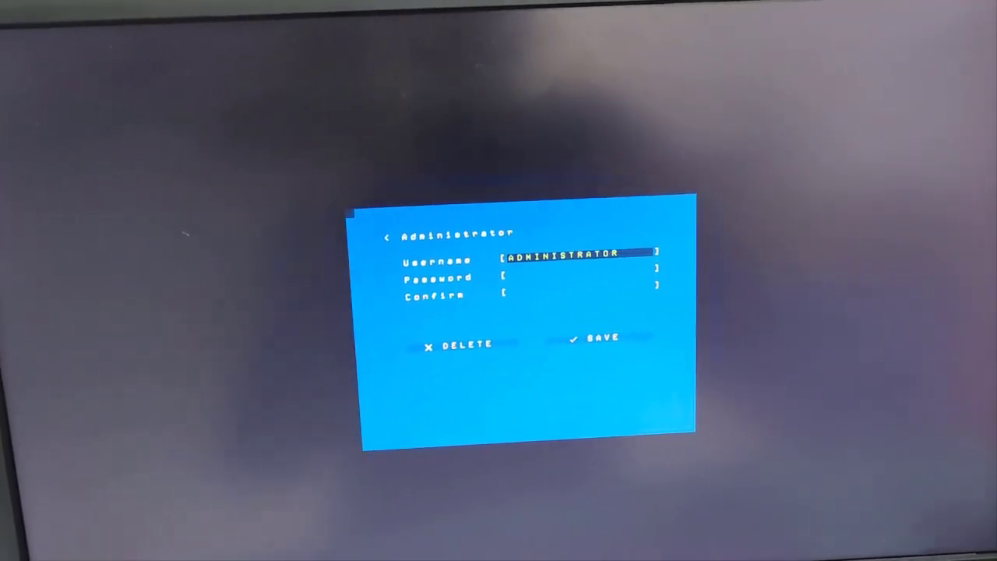
Type the new Administrator password in Password and Confirm, then save
type("***")
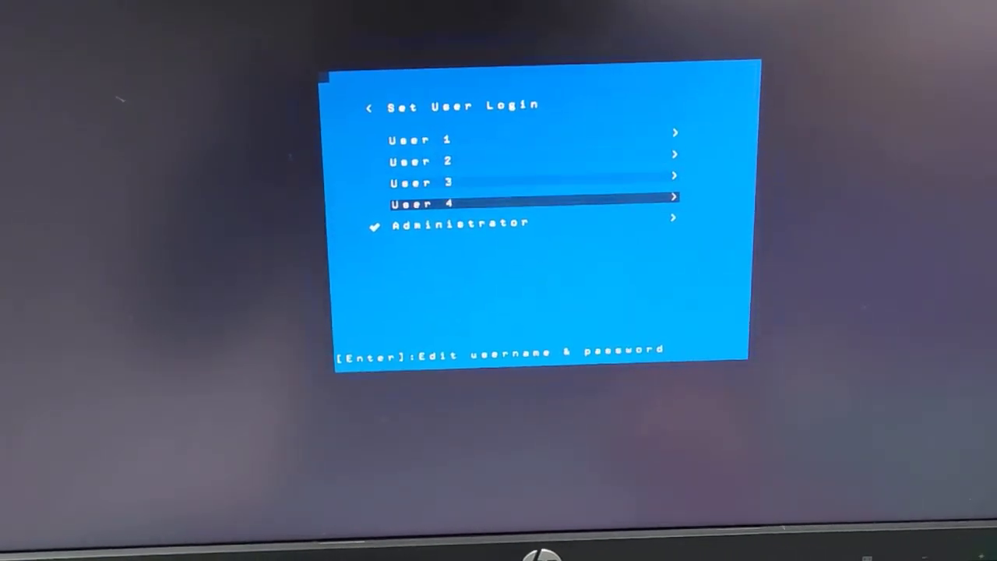
Step down through the User 1–4 and Administrator entries in Set User Login
key("Down")
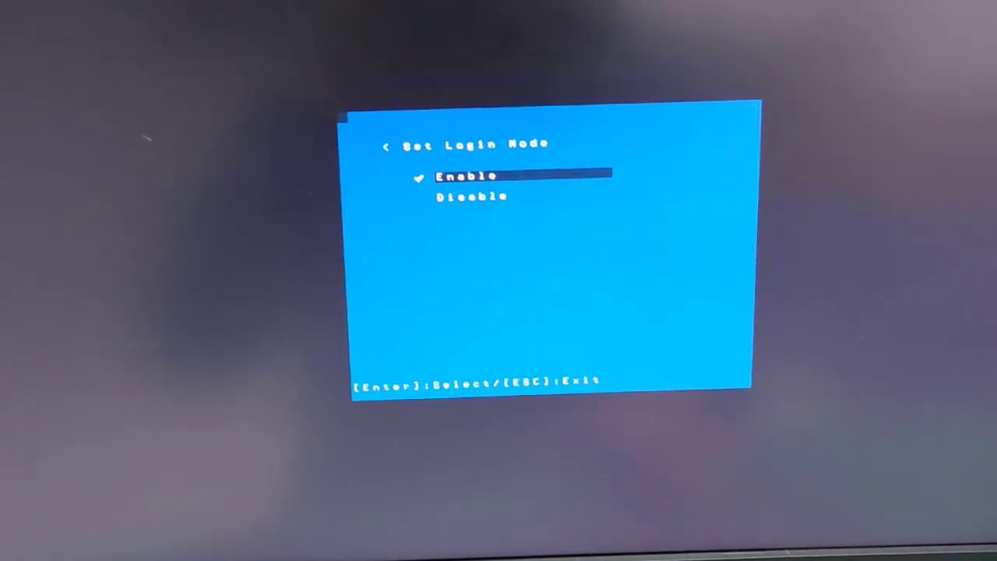
Confirm Set Login Mode shows Enable, then exit back to the Admin menu
key("Escape")
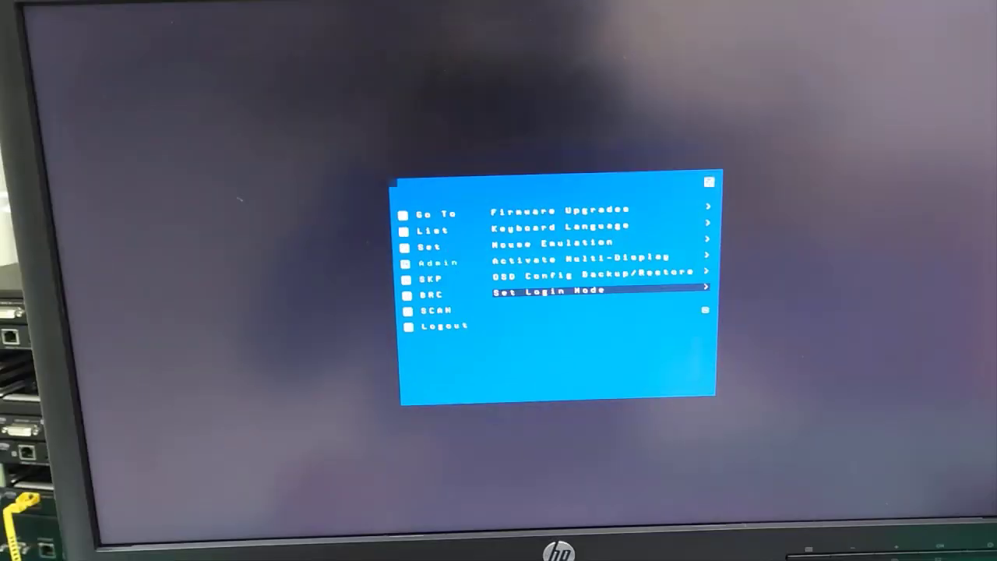